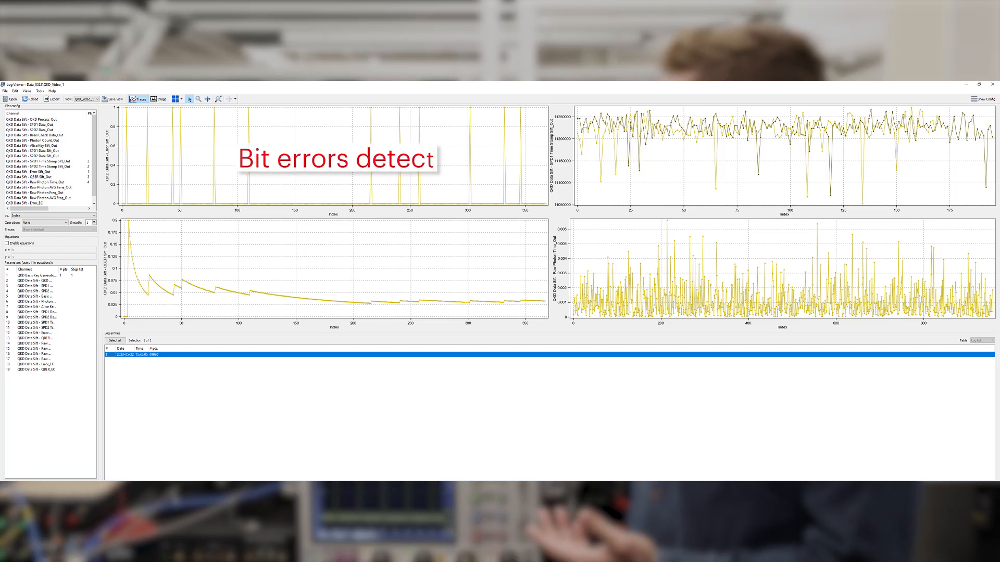
Plot the QBER Sift_Out and QBER_EC channels from the second QKD log together
type("QBER")
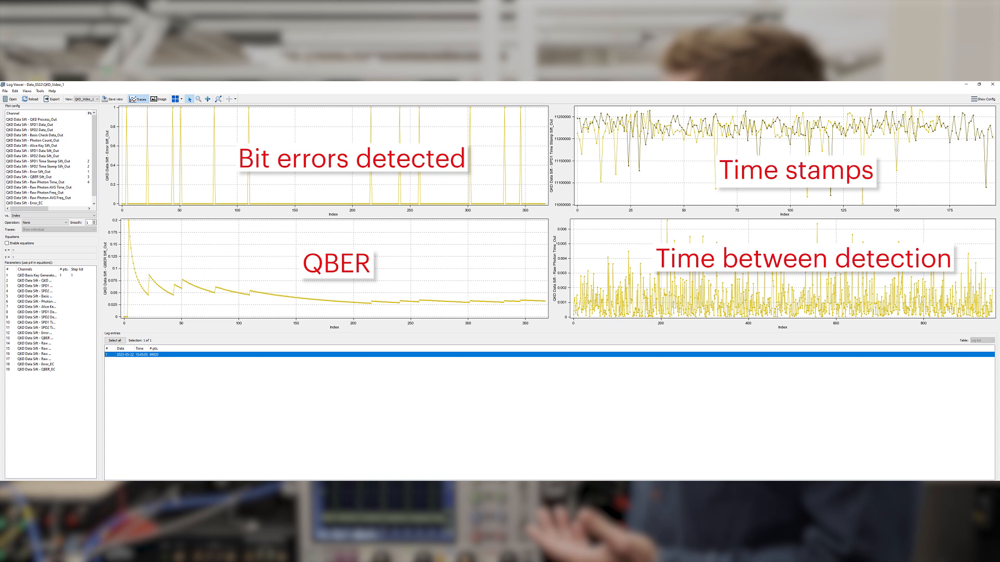
left_click(83, 99)
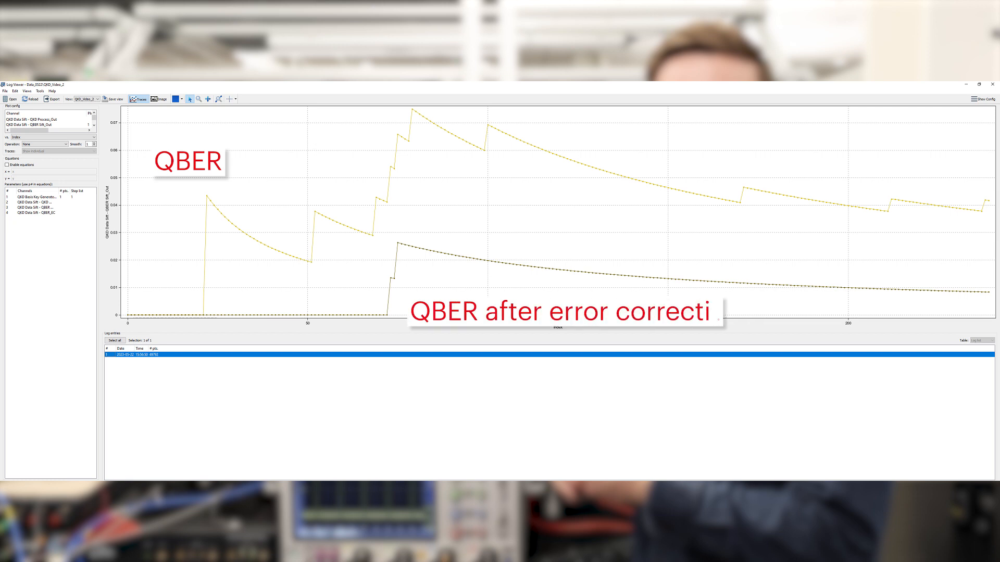
type("on")
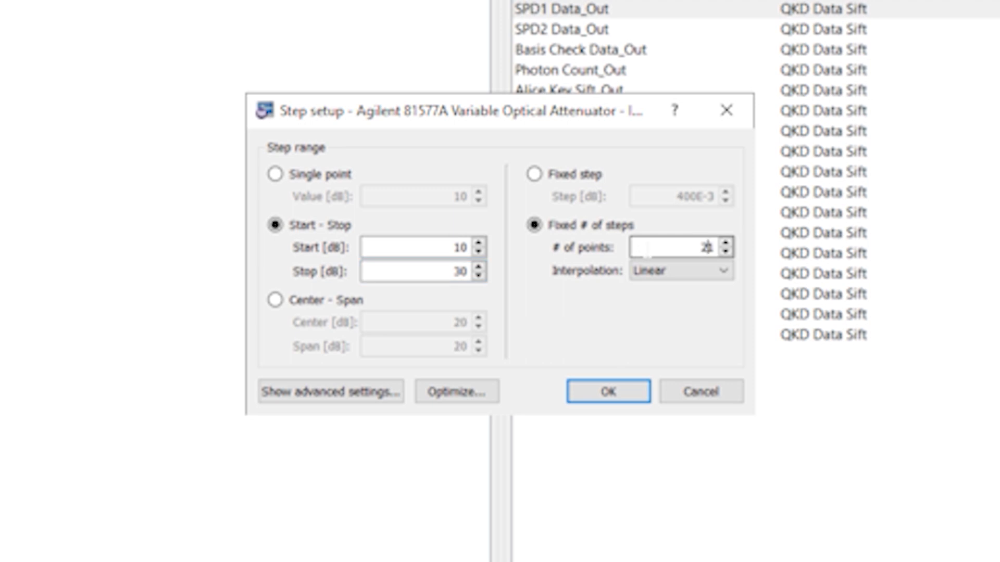
Confirm the 21-point, 10–30 dB attenuator sweep and start the measurement
left_click(605, 391)
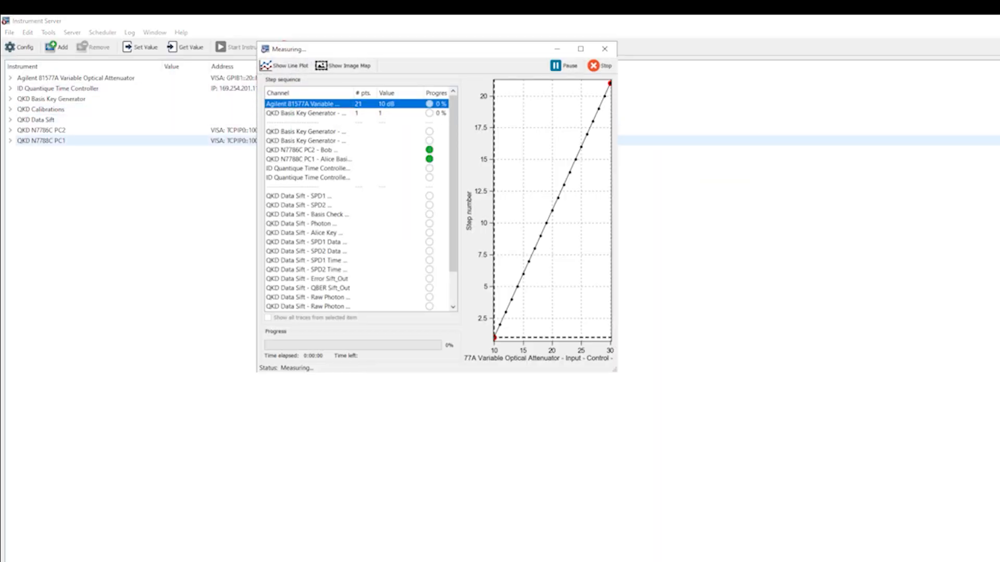